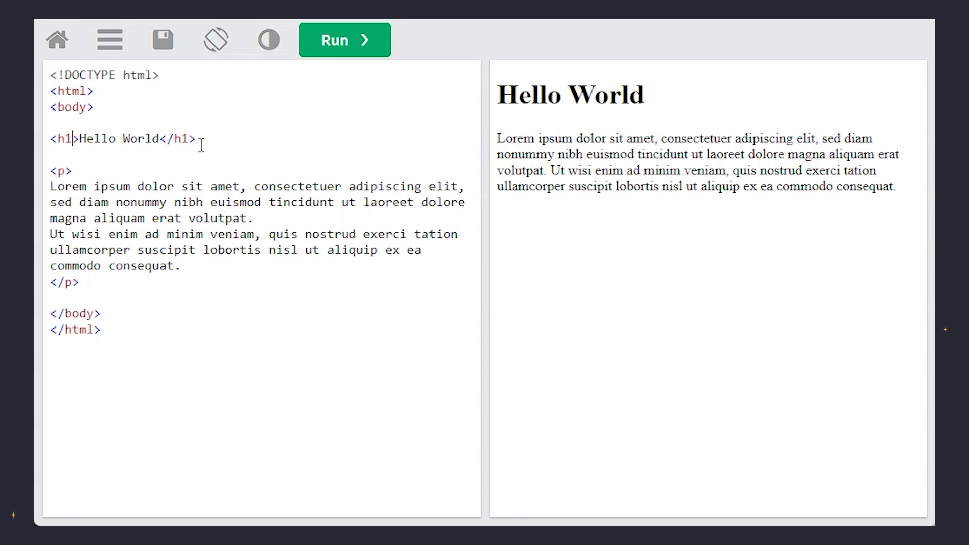
Give the h1 a DodgerBlue background and the paragraph a Tomato background, then run
text(style="background-co)
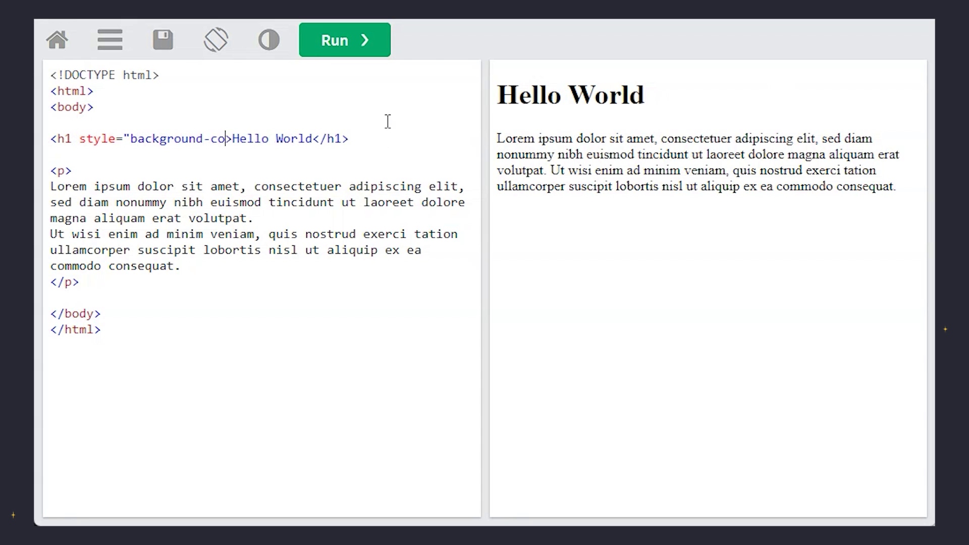
click(345, 40)
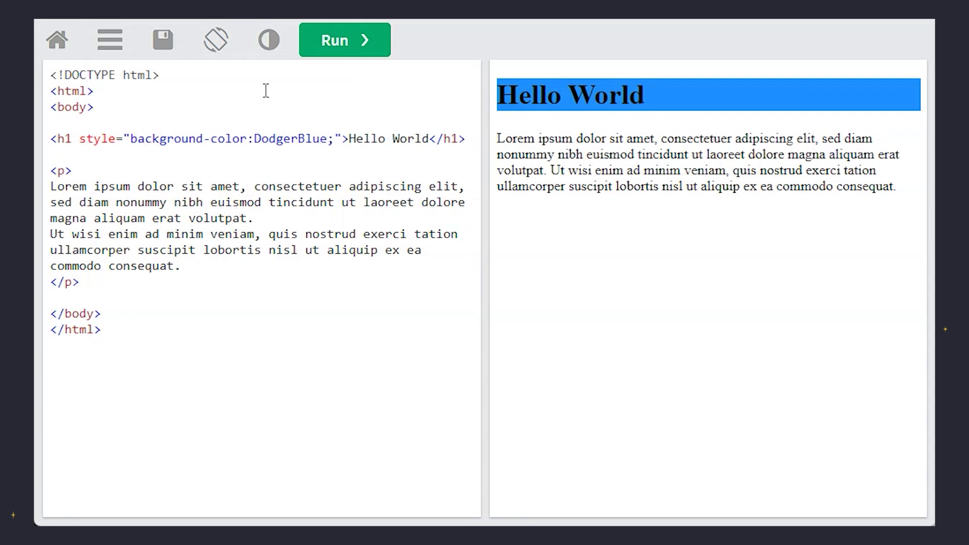
mouse_move(153, 362)
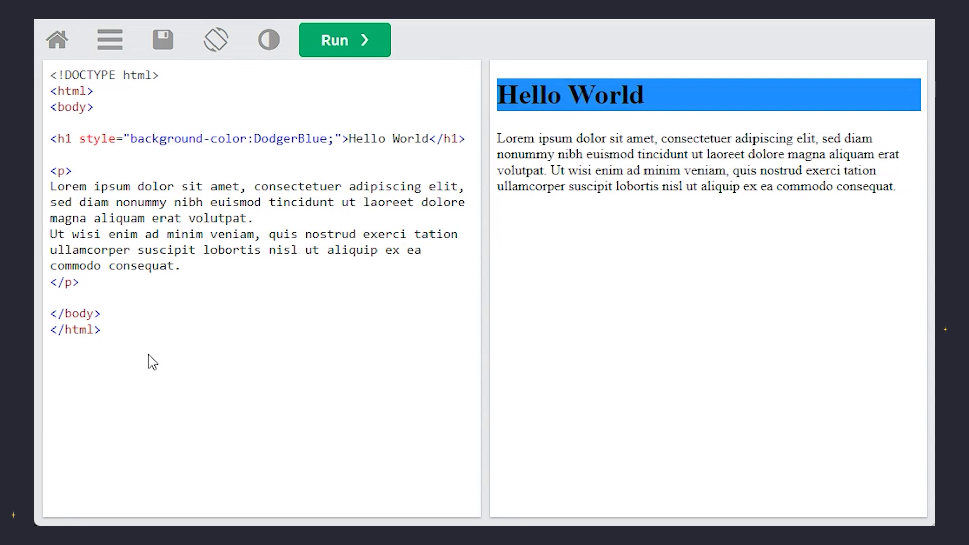
click(345, 39)
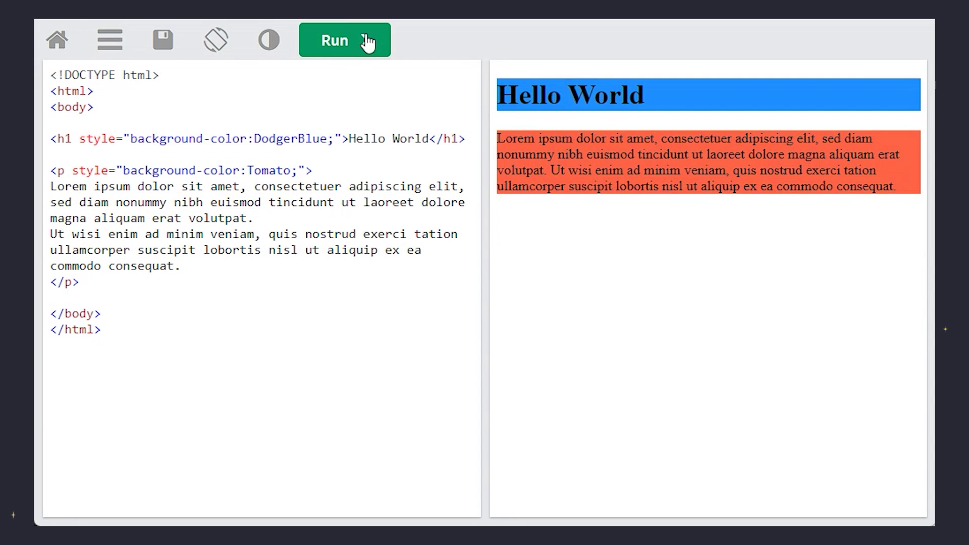
click(344, 39)
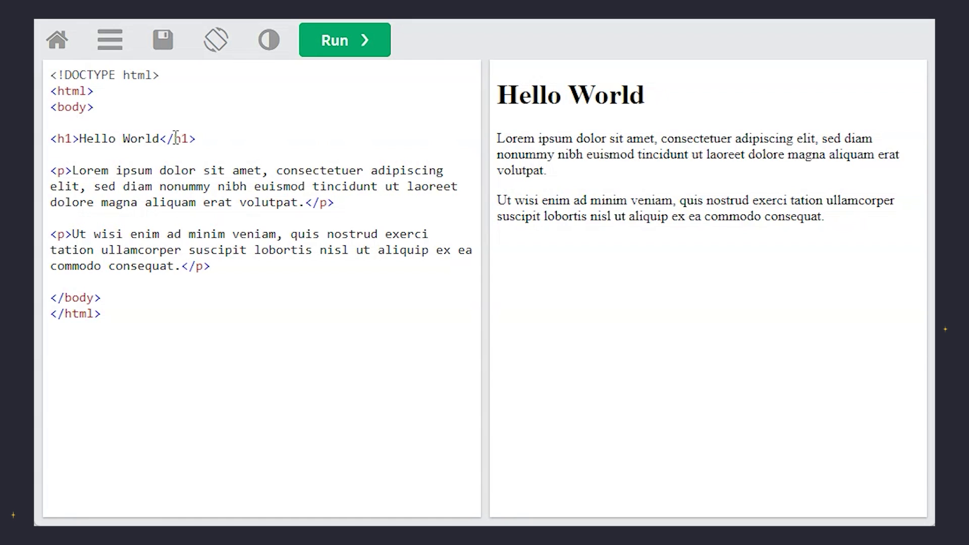
Color the heading text Tomato and the first paragraph DodgerBlue, then run the page
click(344, 39)
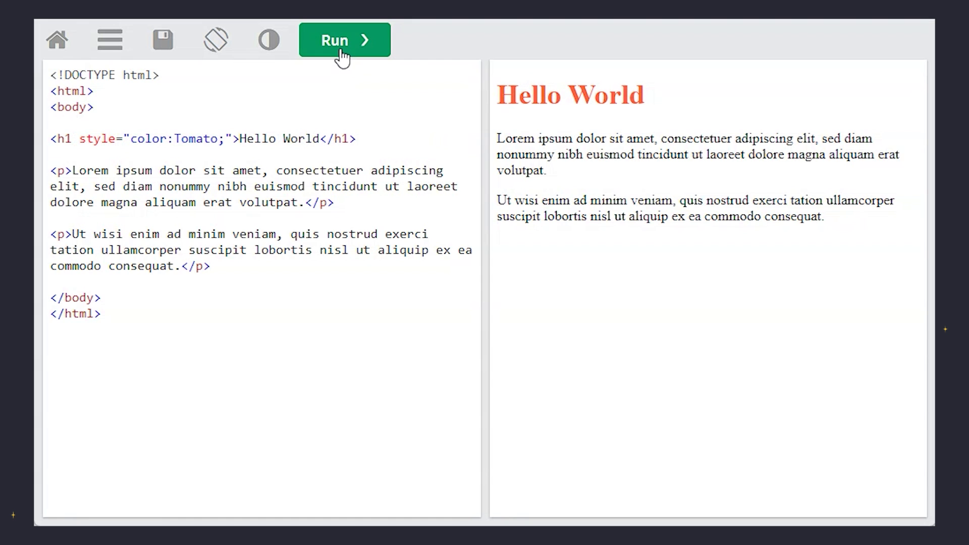
text(style="color:Dodge)
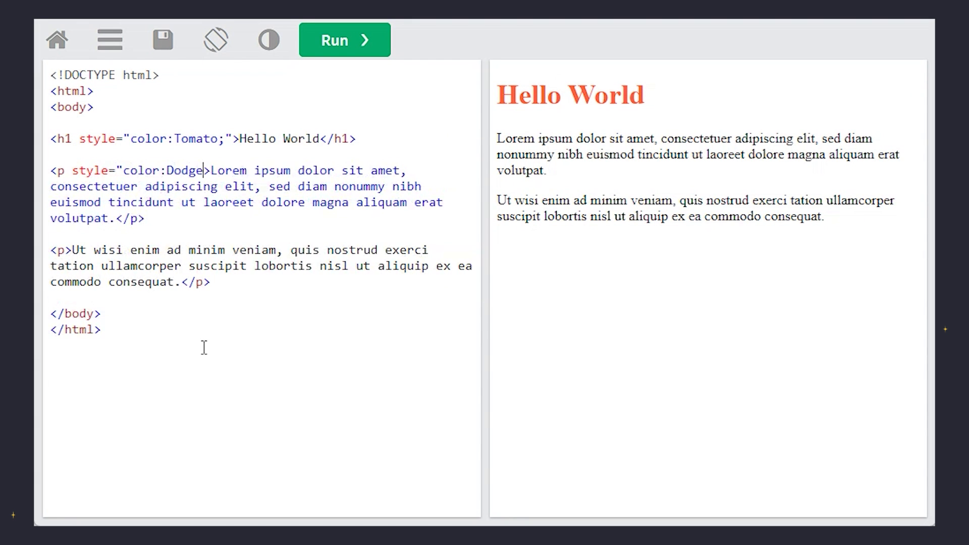
text(rBlue;)
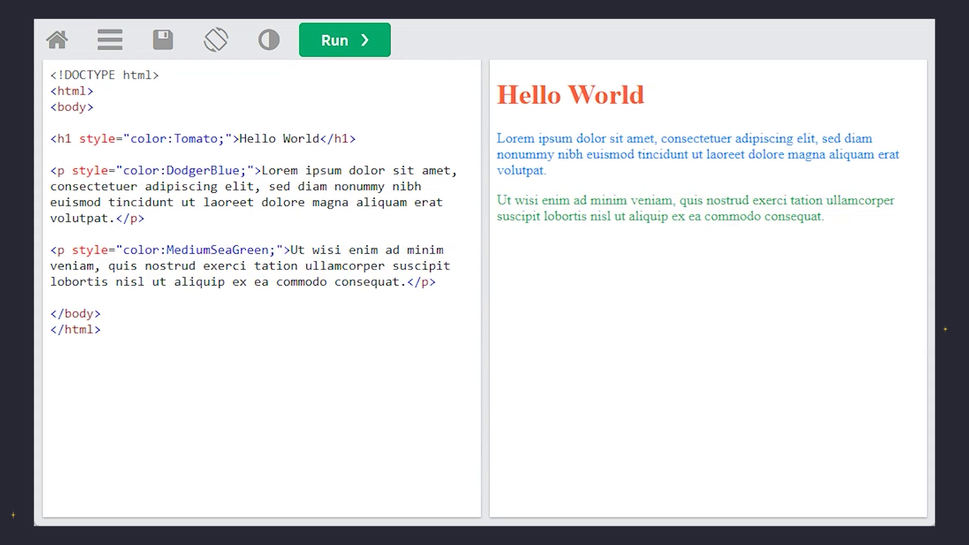
click(344, 39)
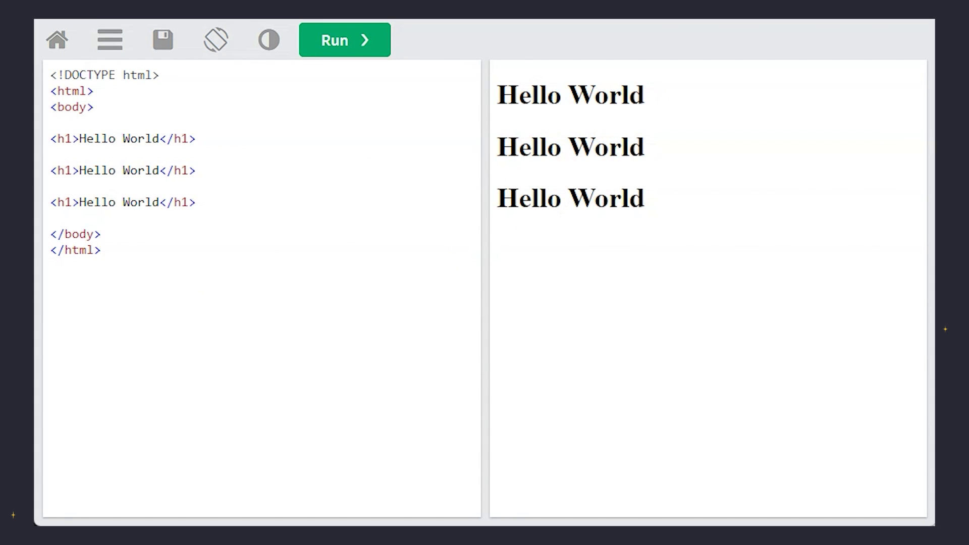
Add style="border: 2px solid Tomato;" to the first h1 and run it
text(style="border: 2px solid Tomato;")
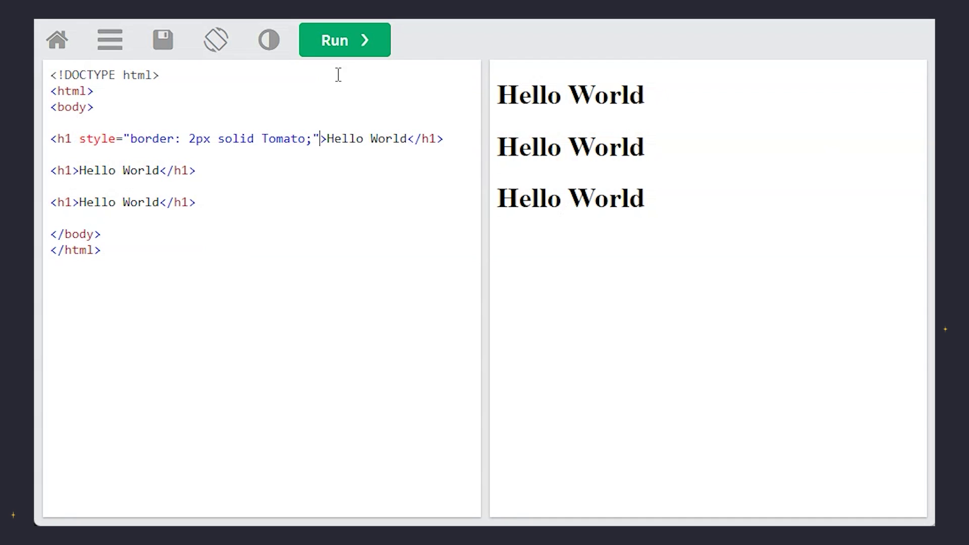
click(344, 39)
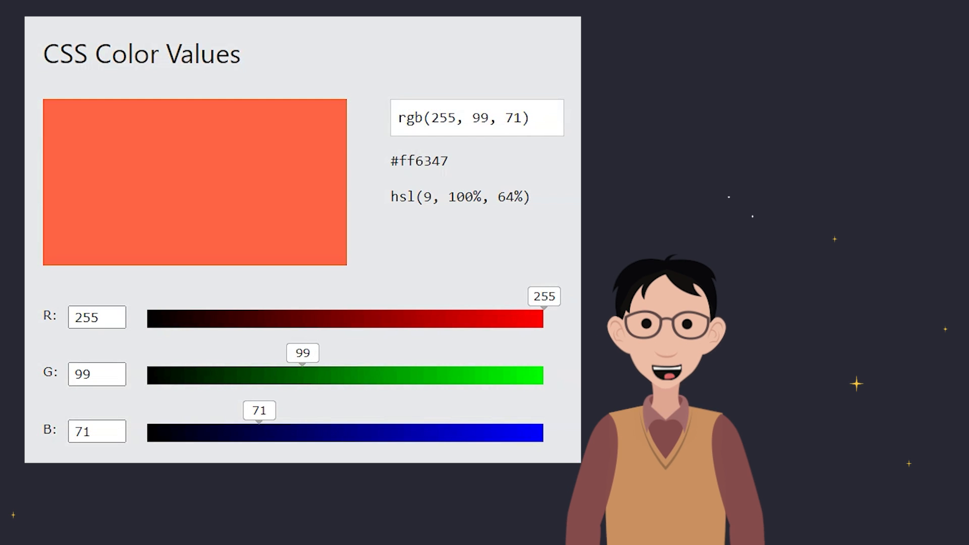
Set red to 72 and raise blue to reach rgb(72, 207, 206), #48cfce
click(116, 322)
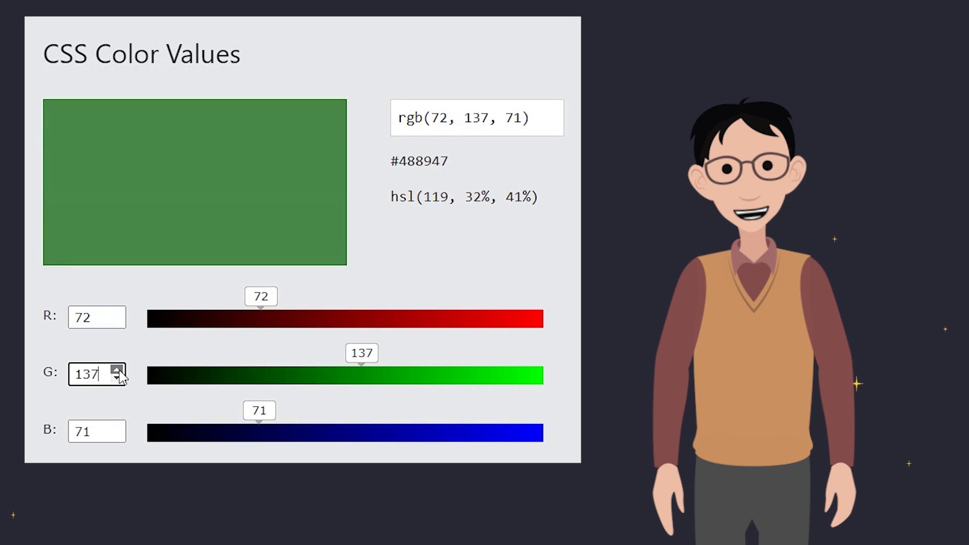
click(117, 431)
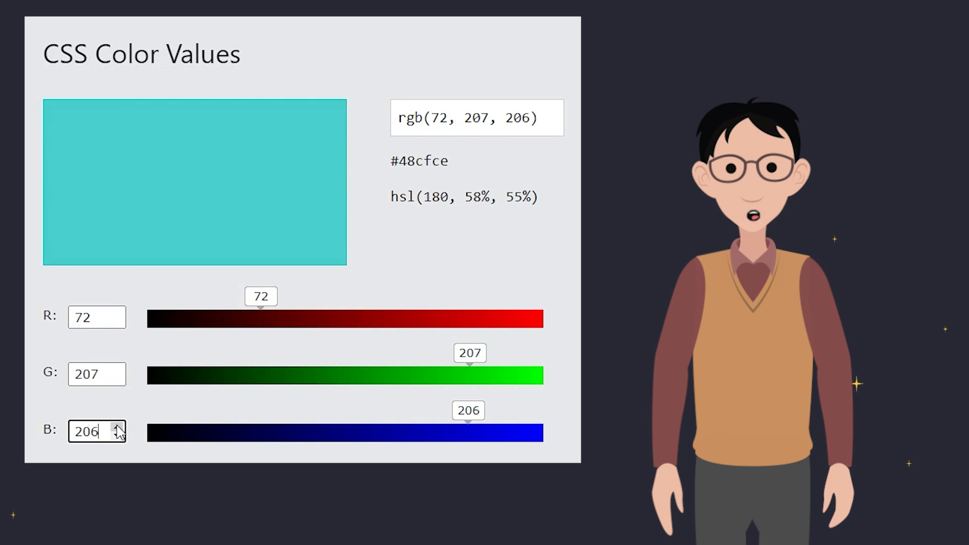